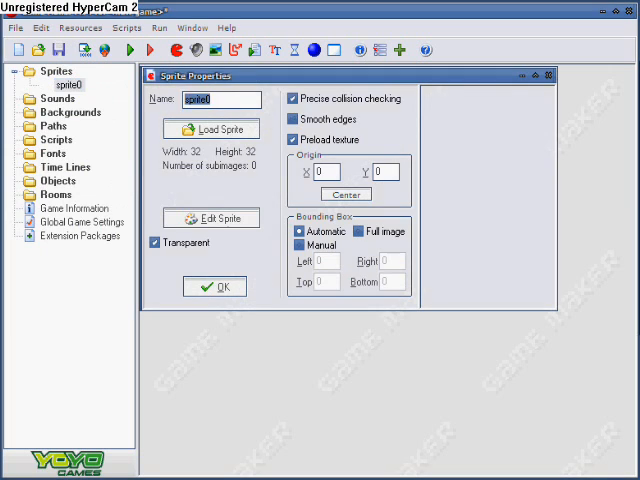
Create spr_player and spr_block, then assign spr_player as obj_player's sprite.
{"action": "left_click", "coordinate": [212, 218]}
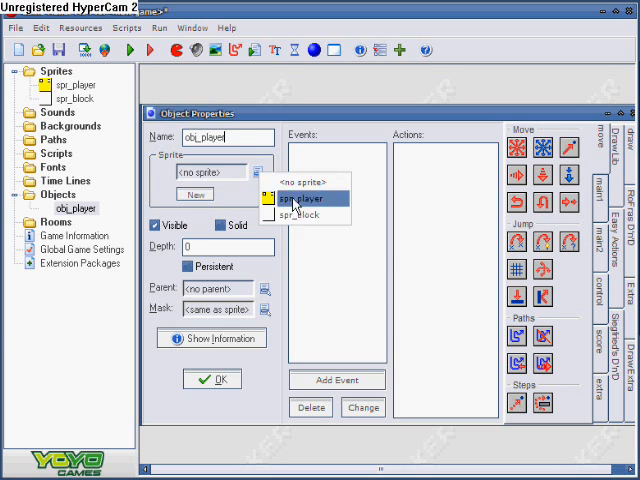
{"action": "left_click", "coordinate": [378, 50]}
{"action": "type", "text": "if keyboard_check(vk"}
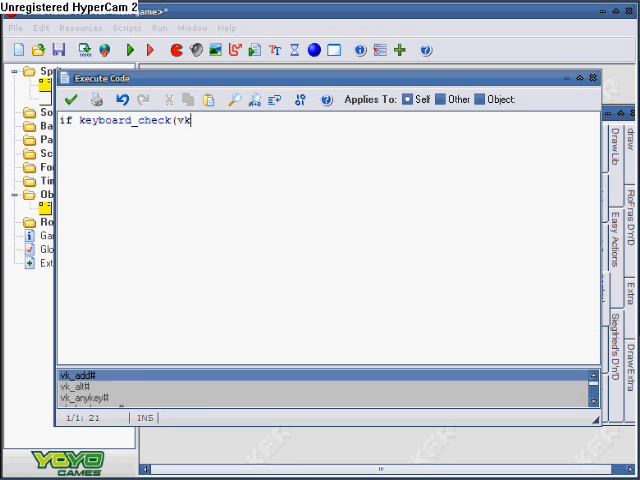
Write vk_right and vk_left checks with place_free that shift x by 3 in the held direction.
{"action": "type", "text": "_right) &&"}
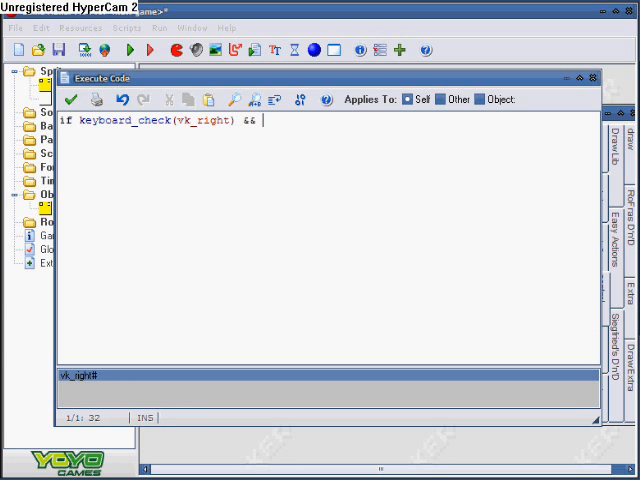
{"action": "type", "text": "place_free(x+5"}
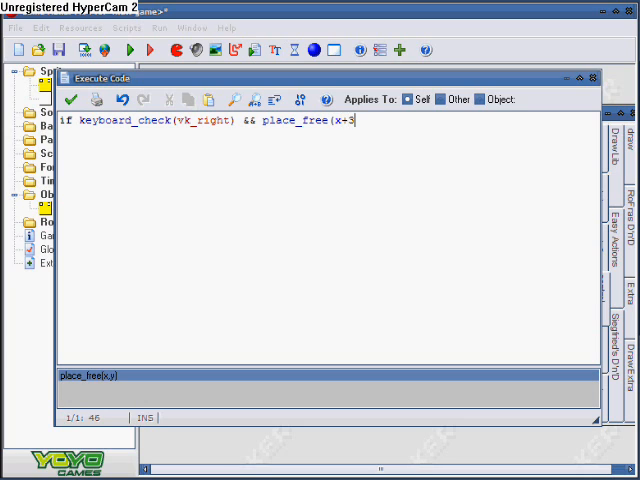
{"action": "type", "text": ",y) {"}
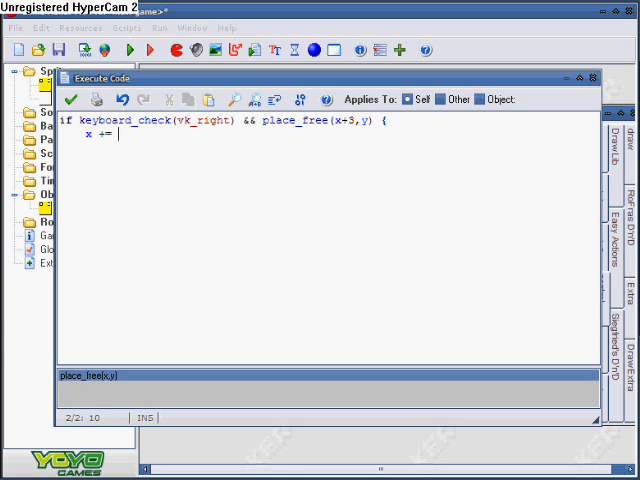
{"action": "type", "text": "3;"}
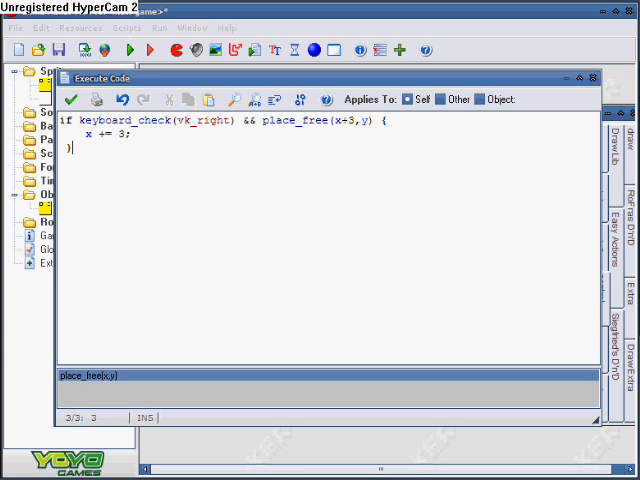
{"action": "type", "text": "if keyboard_check(v"}
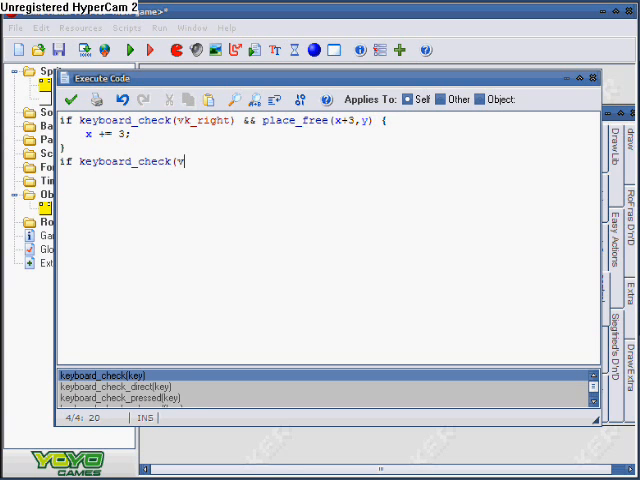
{"action": "type", "text": "k_left) &&"}
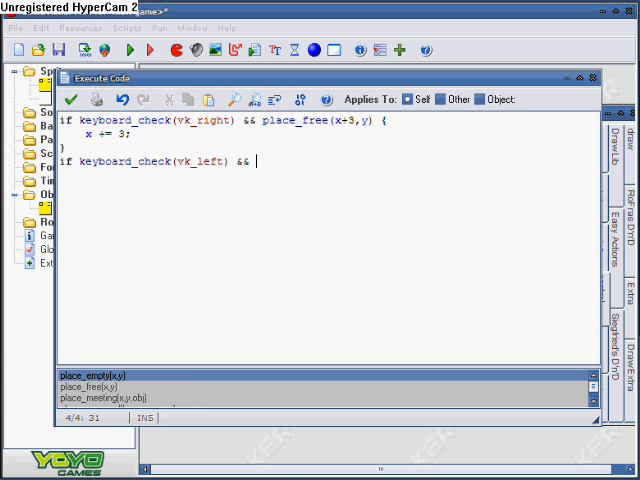
{"action": "type", "text": "place_free(x-3,y) {"}
{"action": "type", "text": "if keyboard_check_pressed"}
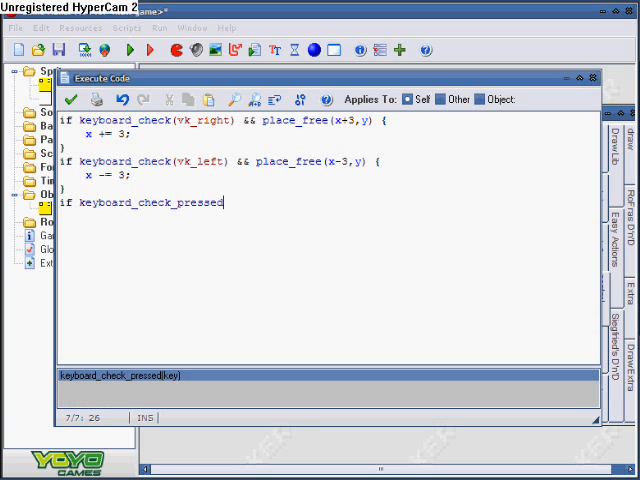
Add a grounded vk_space jump via vspeed and gravity_direction 270 with gravity 0.3 when airborne.
{"action": "type", "text": "(vk_space) &&"}
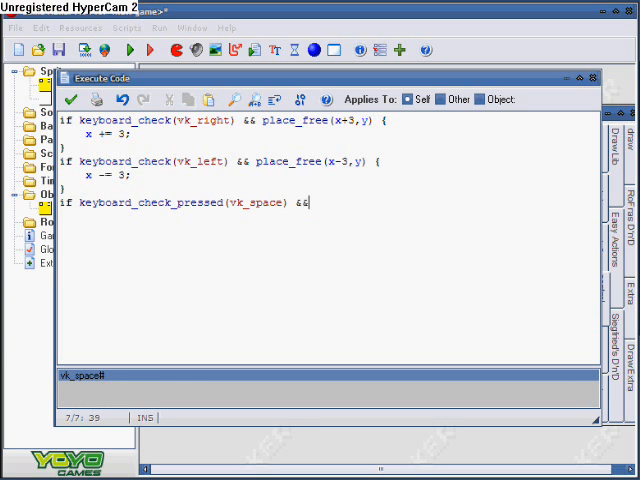
{"action": "type", "text": "!place_free(x,y+1"}
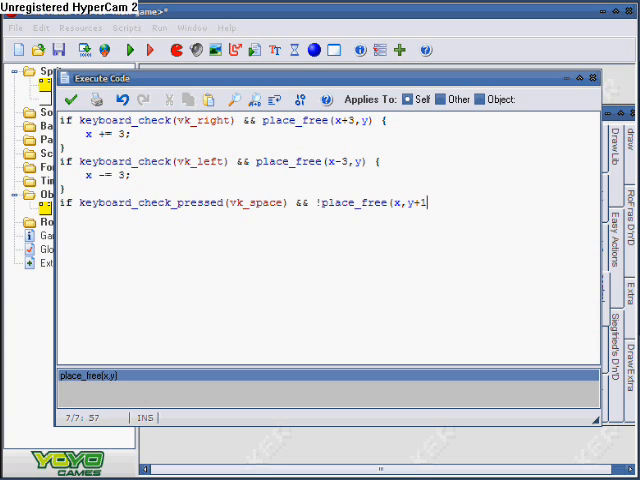
{"action": "type", "text": "vspeed =- 8;"}
{"action": "type", "text": "gravity_d"}
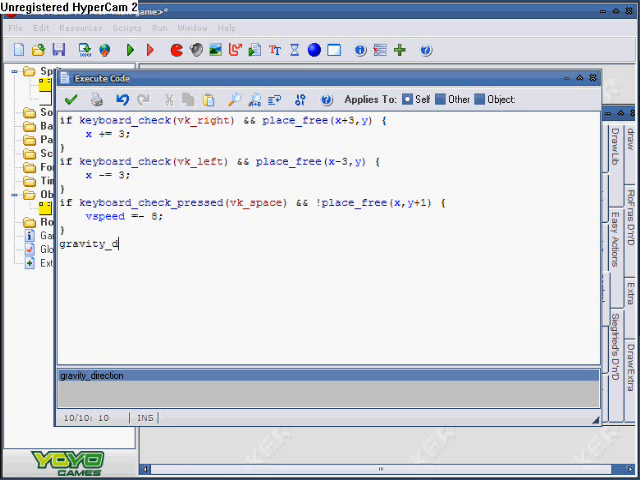
{"action": "type", "text": "irection = 270;"}
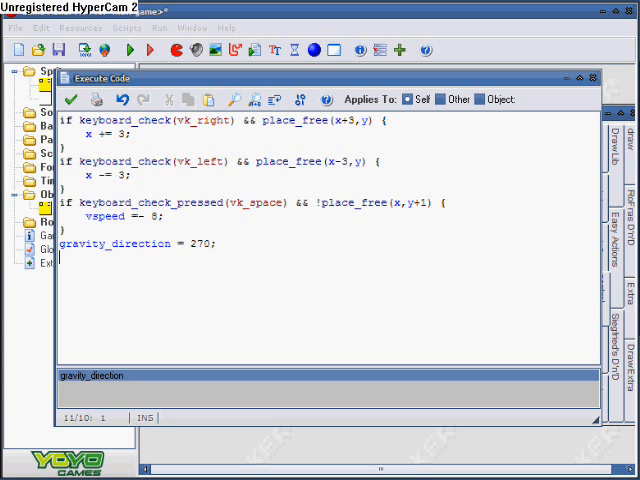
{"action": "type", "text": "if place_free(x,y+1)"}
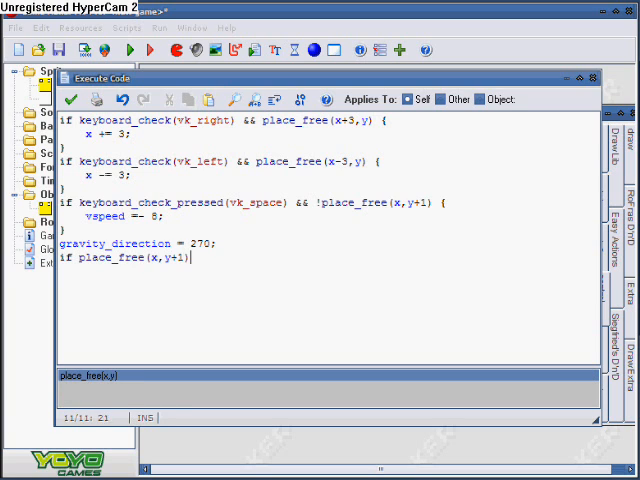
{"action": "type", "text": "gravity = 0.3;"}
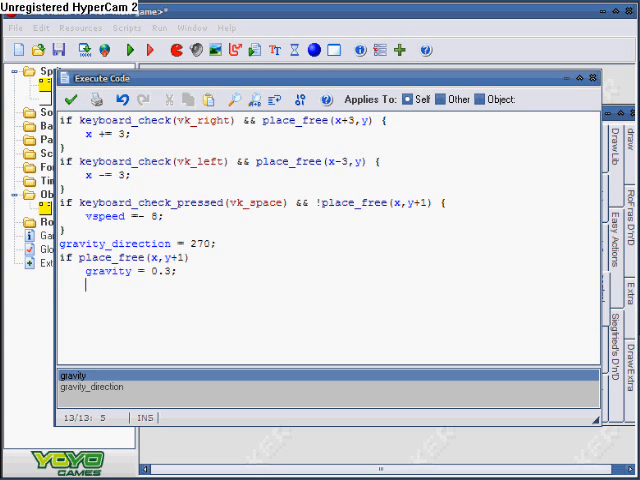
{"action": "type", "text": "else"}
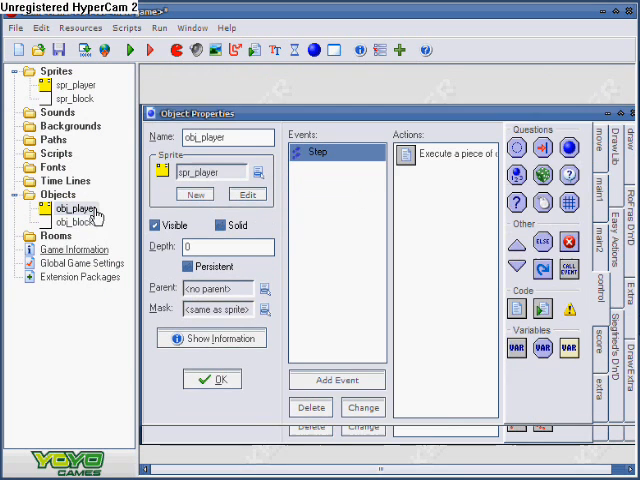
Finish the code with a move_contact call before building the block room.
{"action": "type", "text": "move_con"}
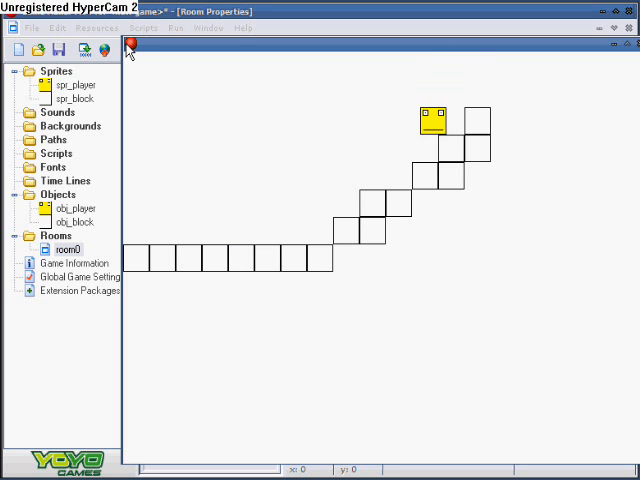
Drag obj_player down the stairs to rest above the flat floor on the left.
{"action": "left_click_drag", "start_coordinate": [432, 120], "coordinate": [392, 178]}
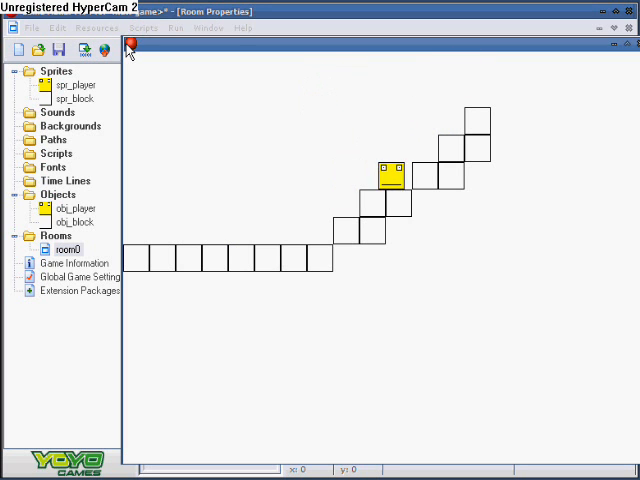
{"action": "left_click_drag", "start_coordinate": [388, 180], "coordinate": [230, 192]}
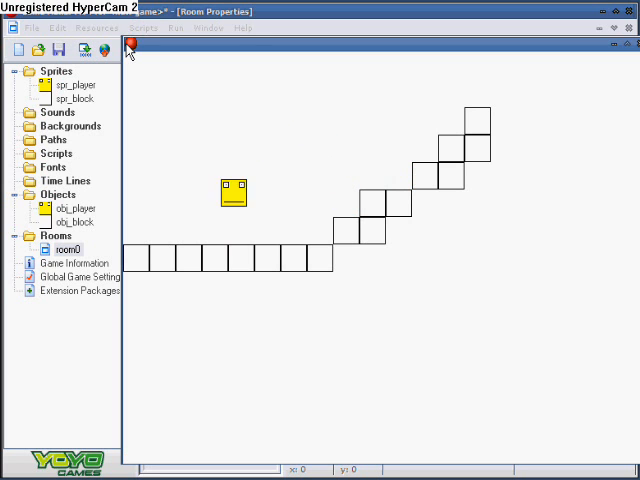